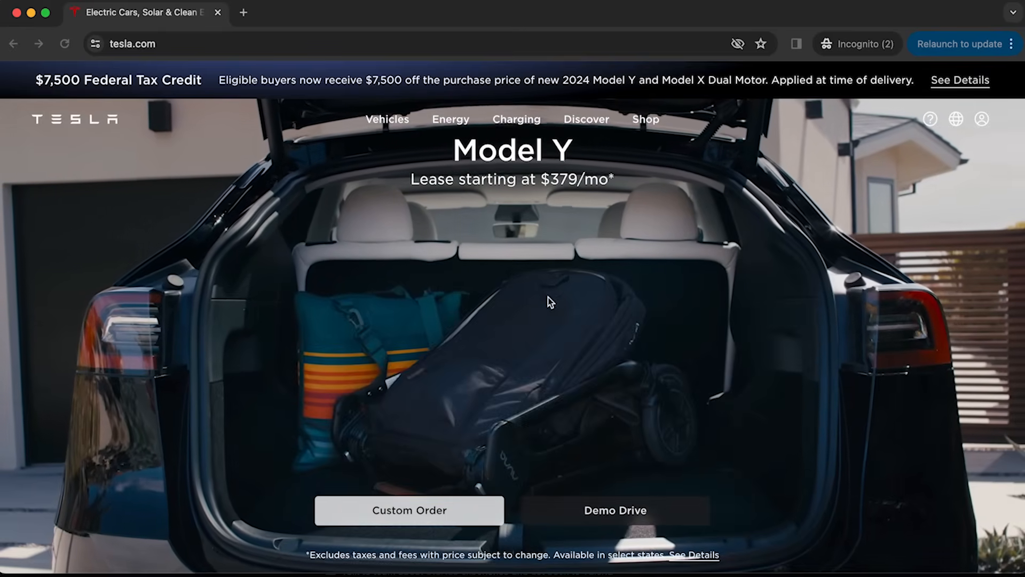
# Step: Open DevTools beneath the tesla.com homepage, showing its HTML markup and styles
pyautogui.press('F12')
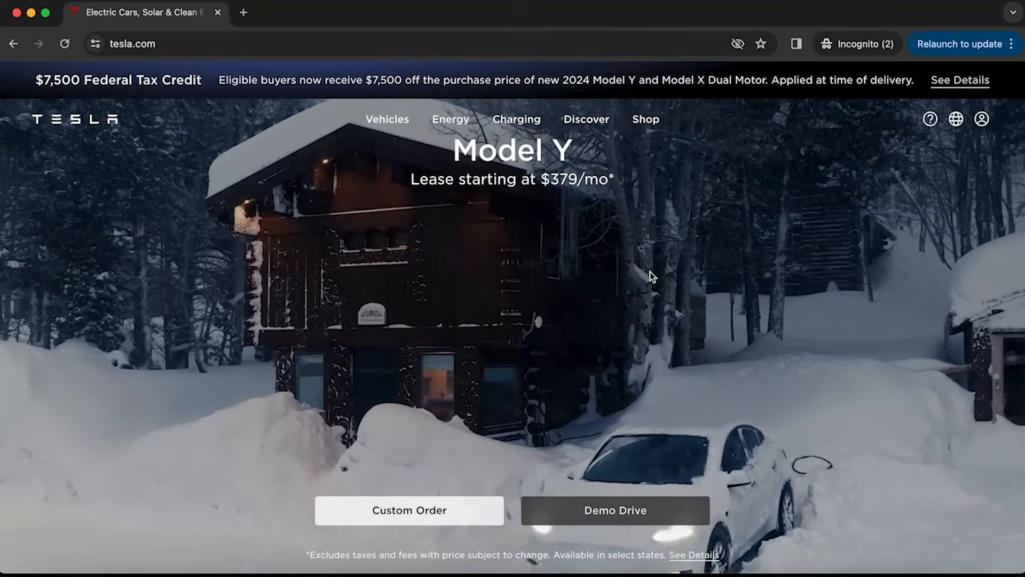
pyautogui.press('F12')
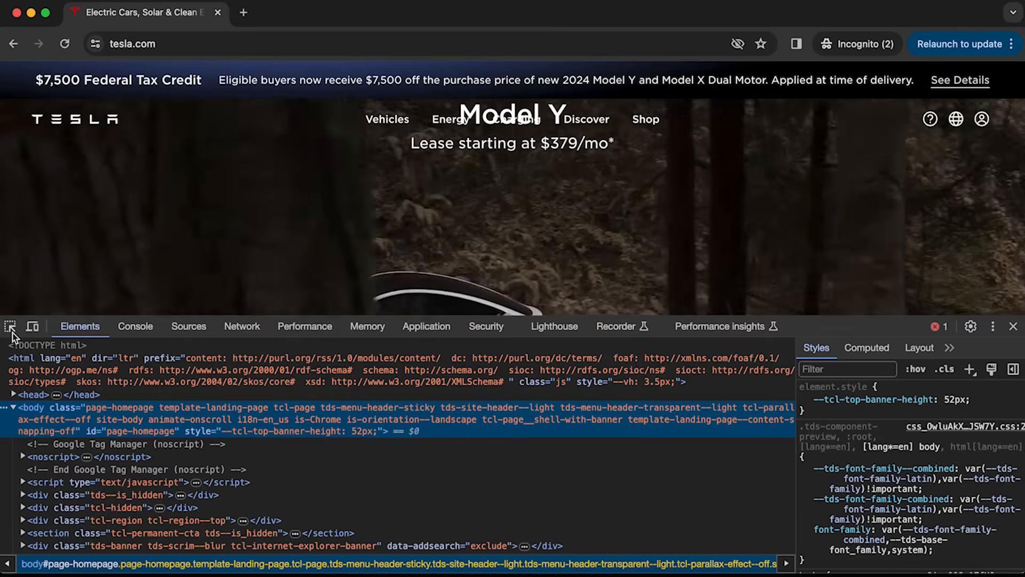
pyautogui.moveTo(9, 326)
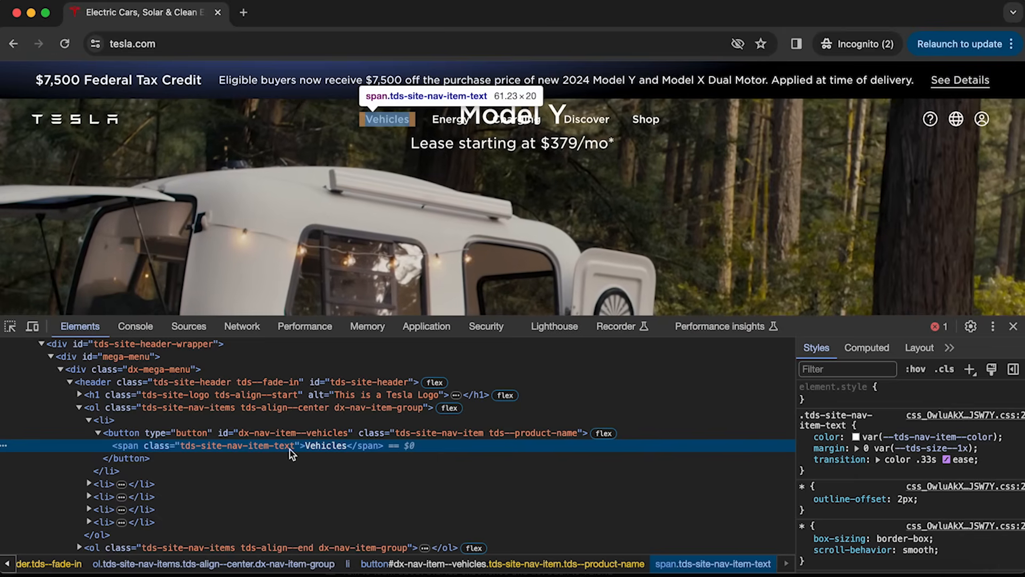
pyautogui.moveTo(387, 119)
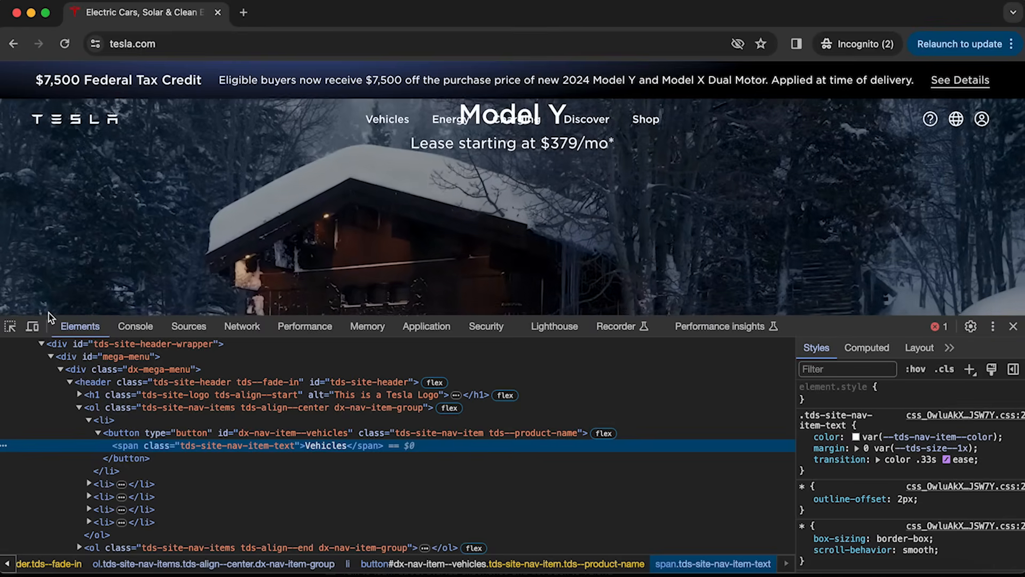
# Step: Emulate tesla.com on an iPhone 14 Pro Max (430×932) via the device toolbar
pyautogui.click(32, 325)
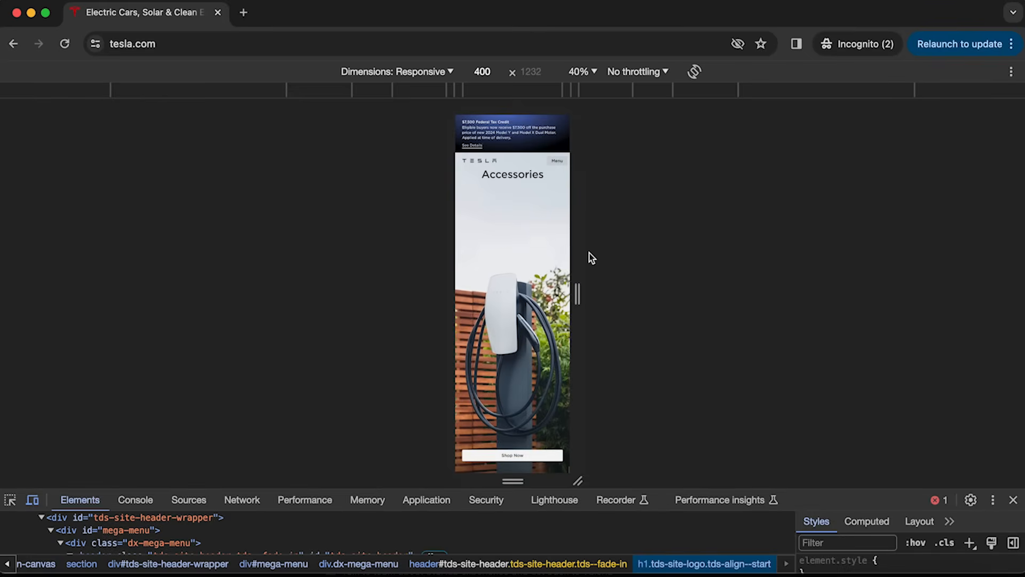
pyautogui.moveTo(438, 81)
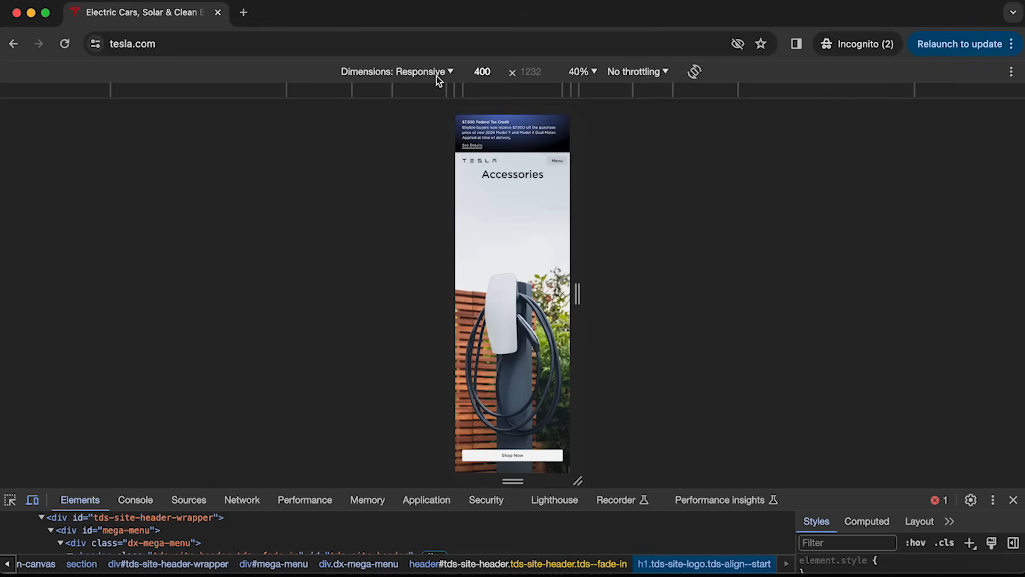
pyautogui.click(397, 72)
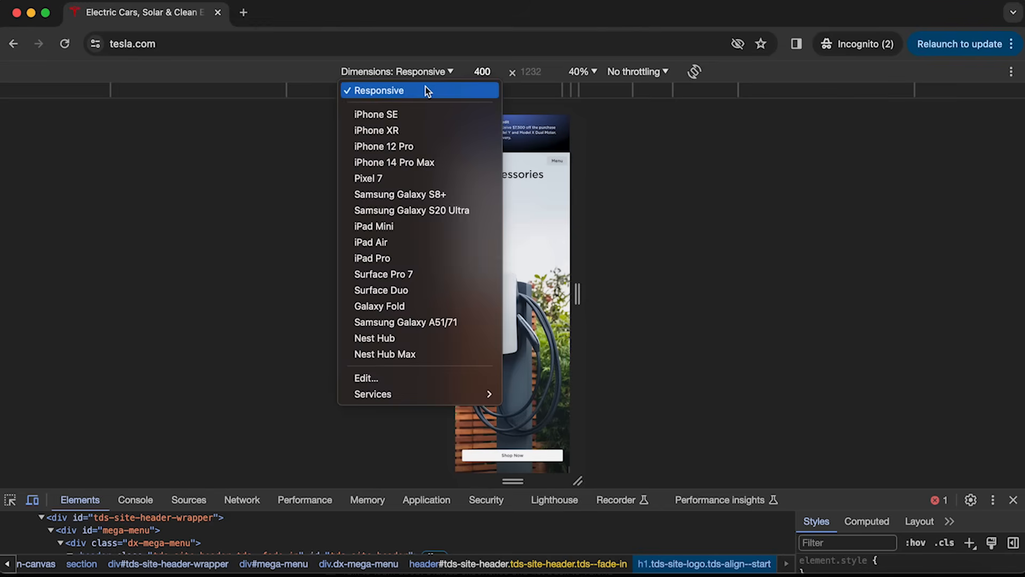
pyautogui.moveTo(390, 257)
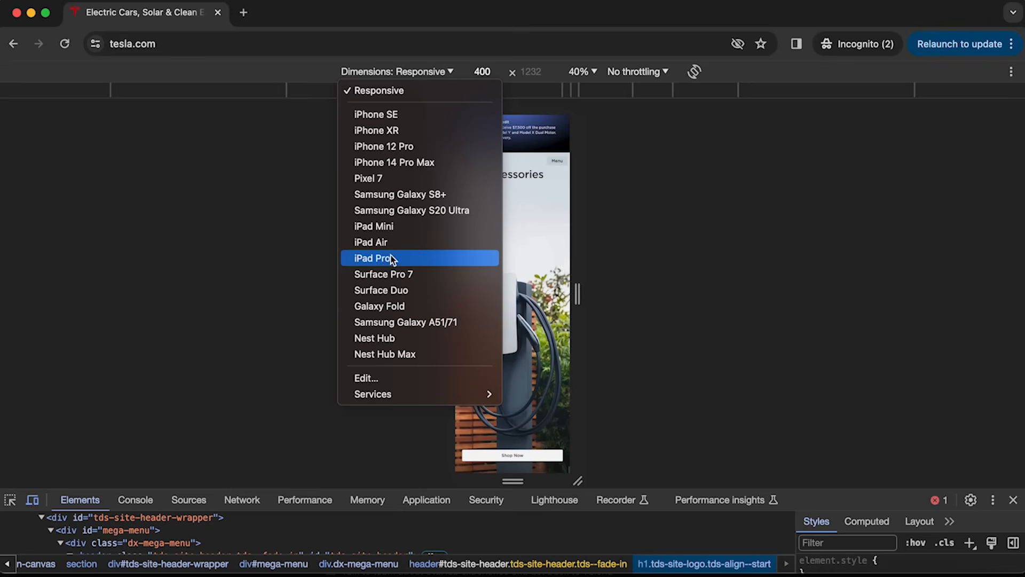
pyautogui.moveTo(394, 163)
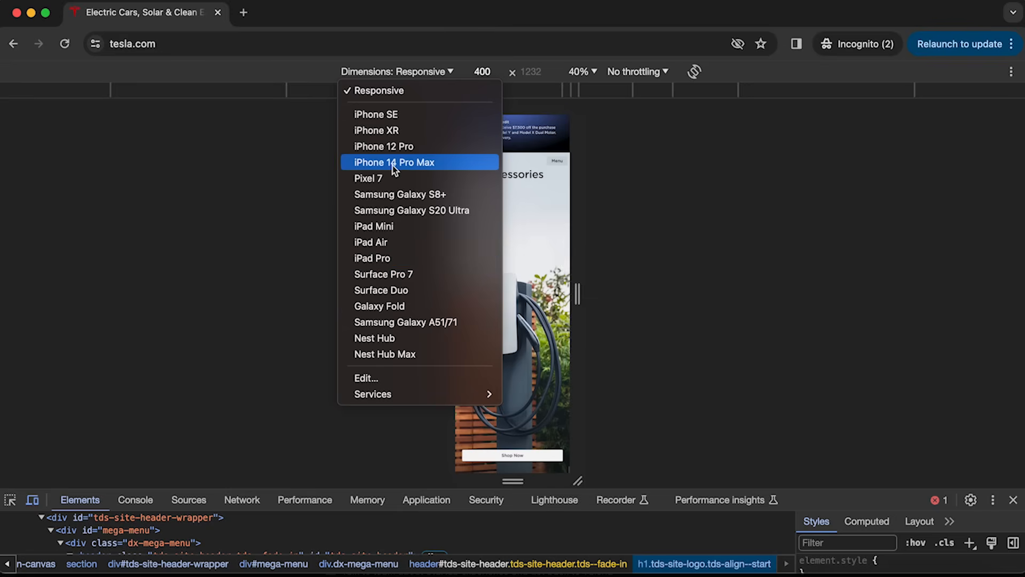
pyautogui.click(395, 162)
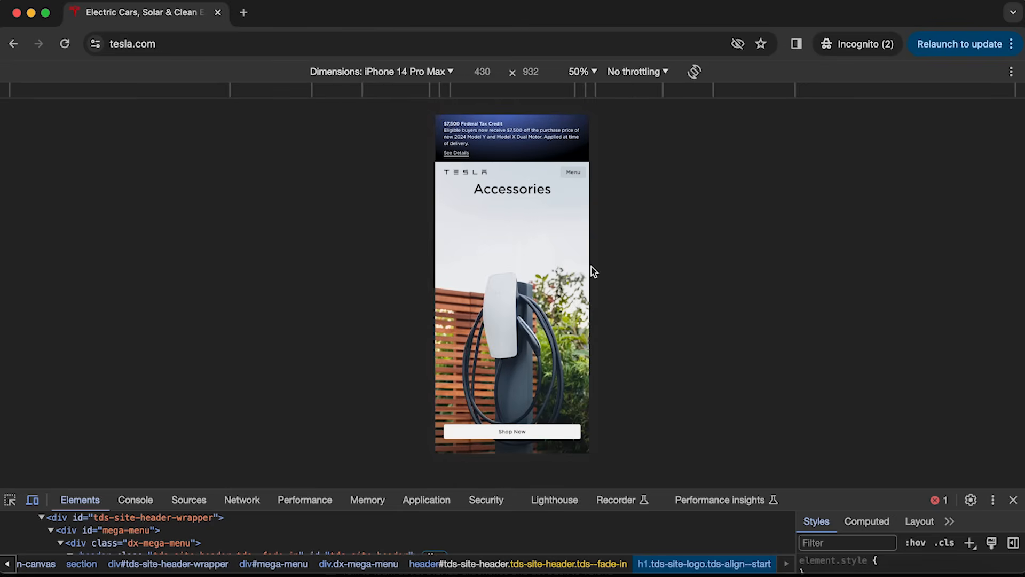
pyautogui.moveTo(608, 359)
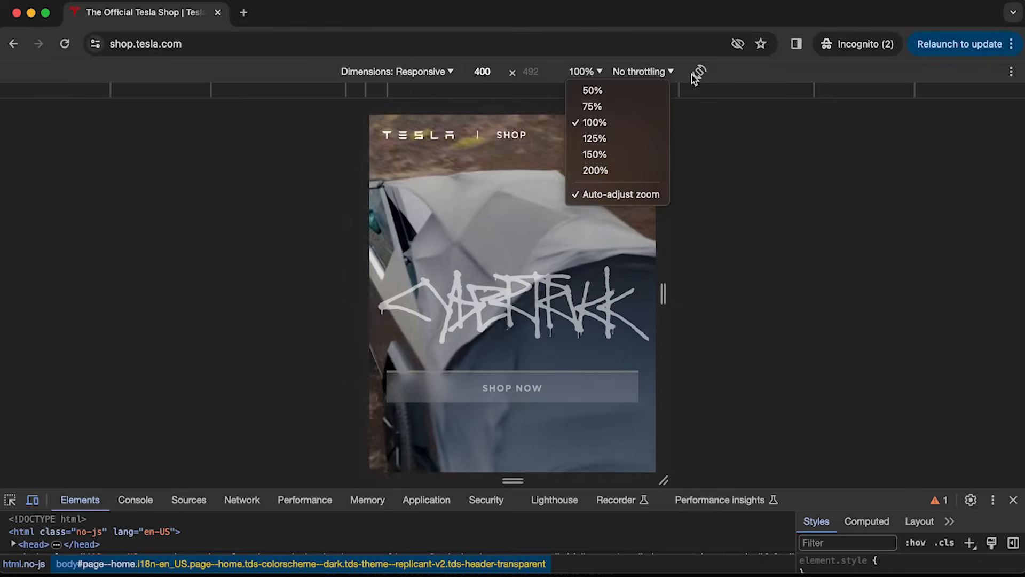
# Step: Throttle the network to Offline, then to Low-end mobile, reloading the Tesla shop
pyautogui.click(644, 71)
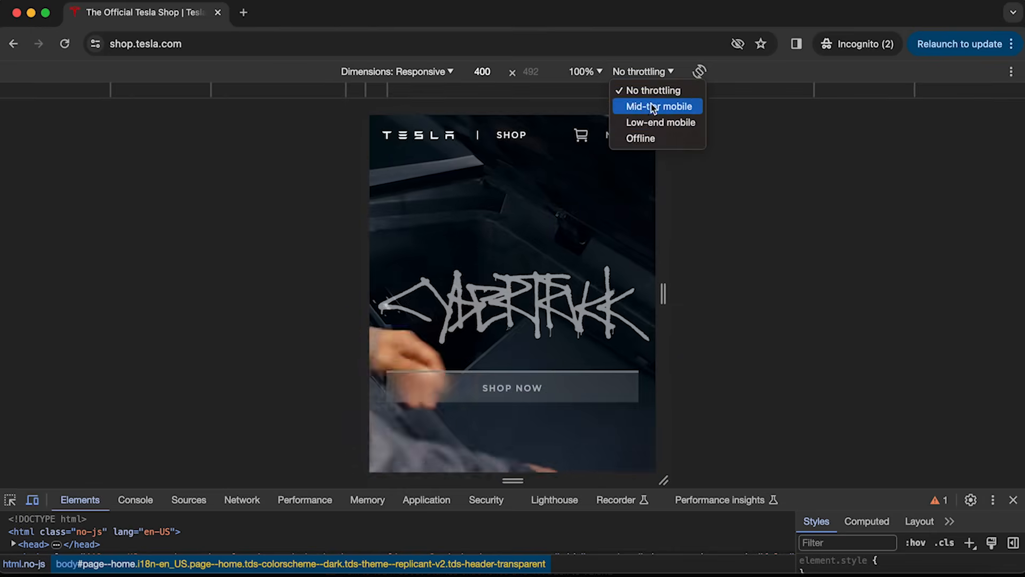
pyautogui.moveTo(650, 127)
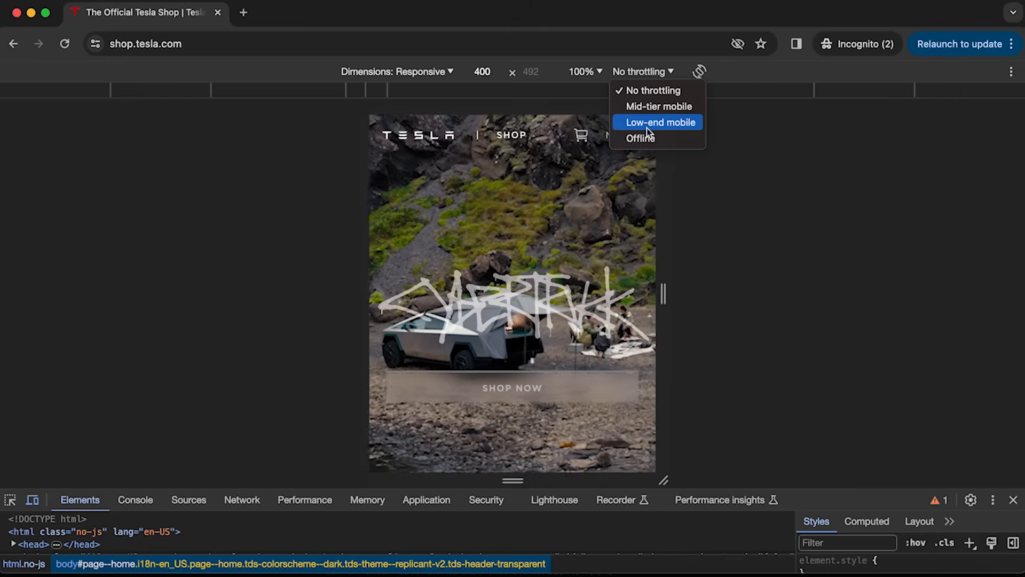
pyautogui.moveTo(641, 138)
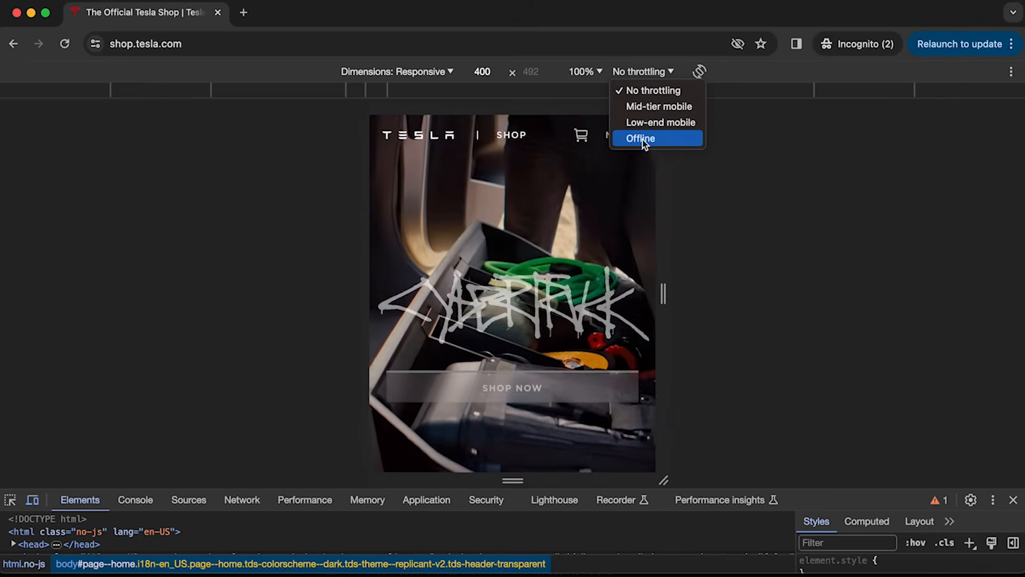
pyautogui.click(641, 138)
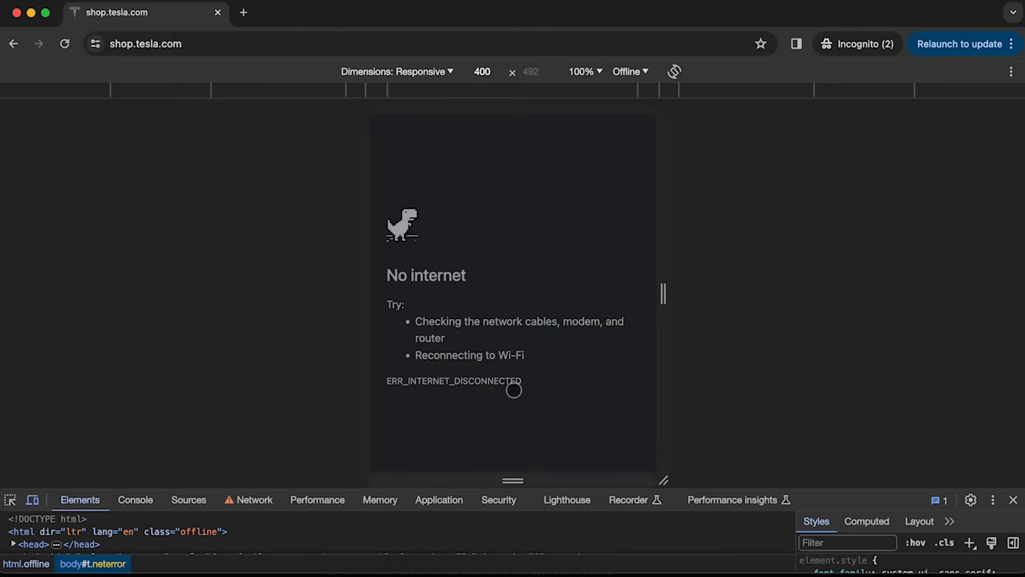
pyautogui.click(629, 71)
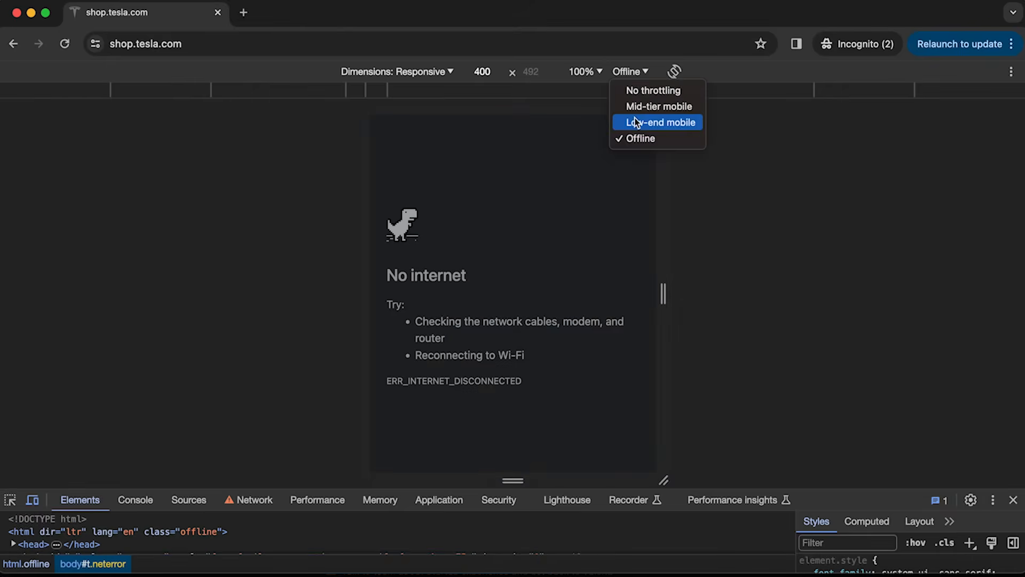
pyautogui.click(658, 122)
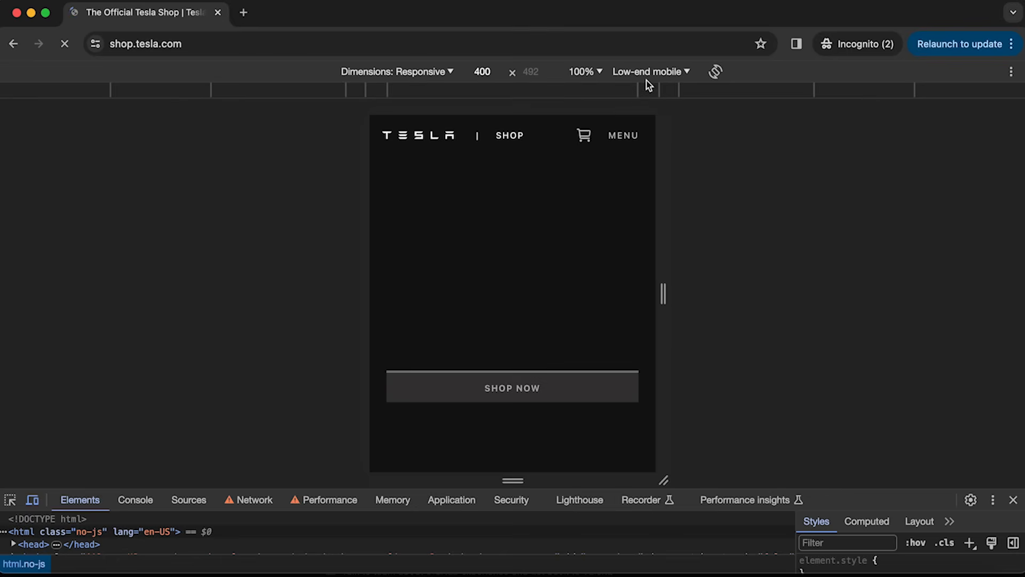
pyautogui.click(648, 71)
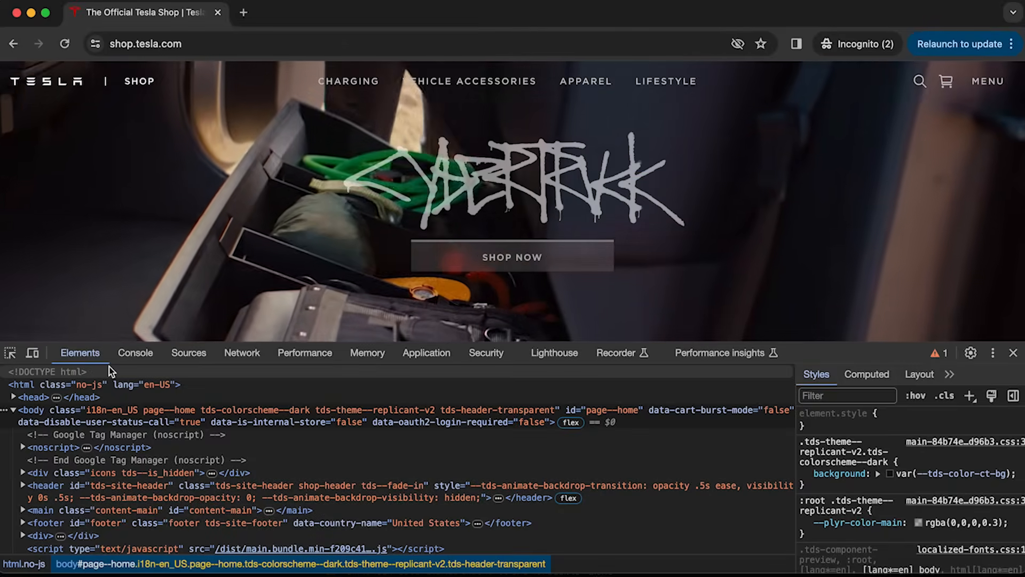
pyautogui.moveTo(159, 422)
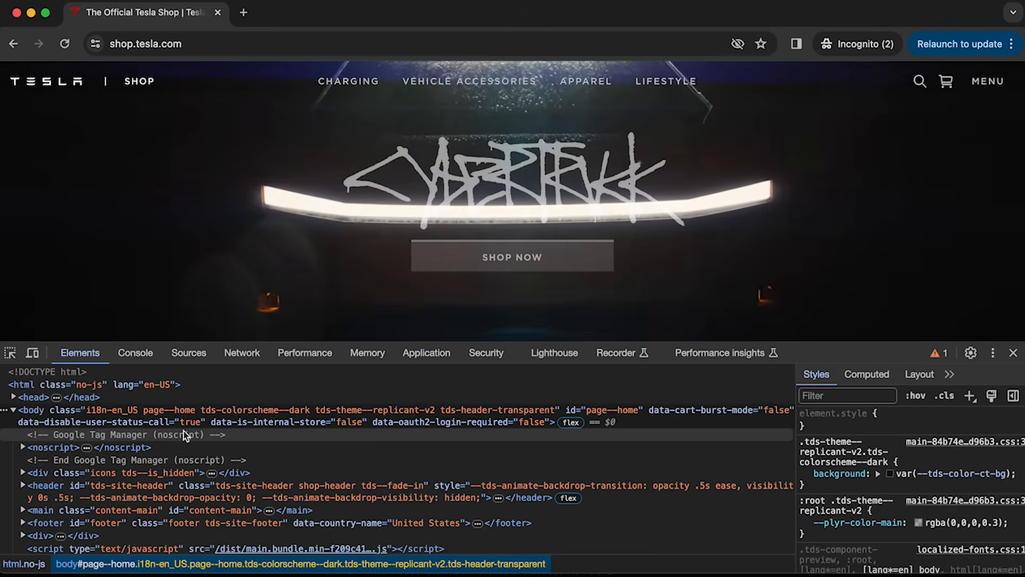
pyautogui.moveTo(198, 410)
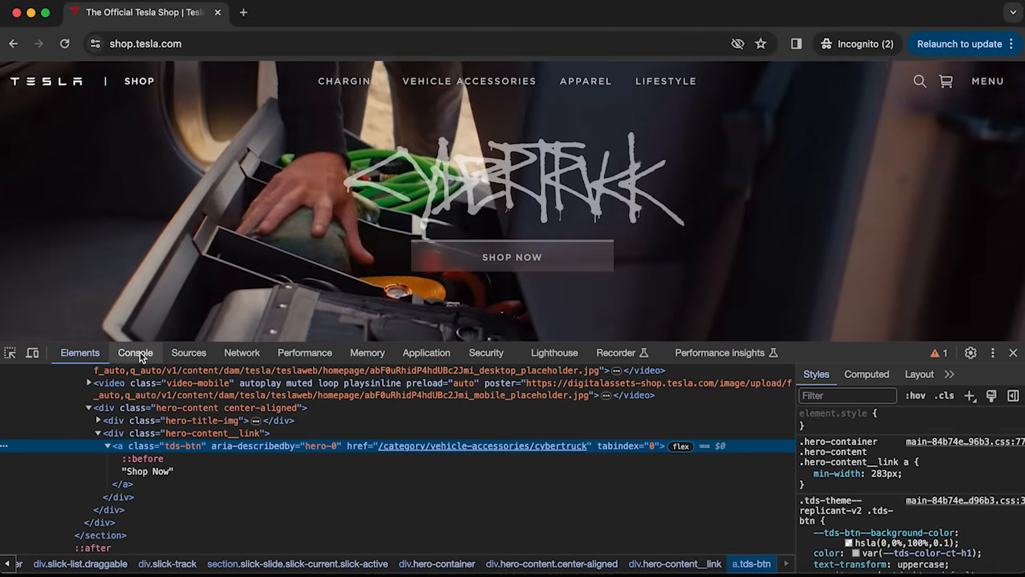
# Step: View Console logs while visiting the sign-in page and returning to the homepage
pyautogui.click(135, 353)
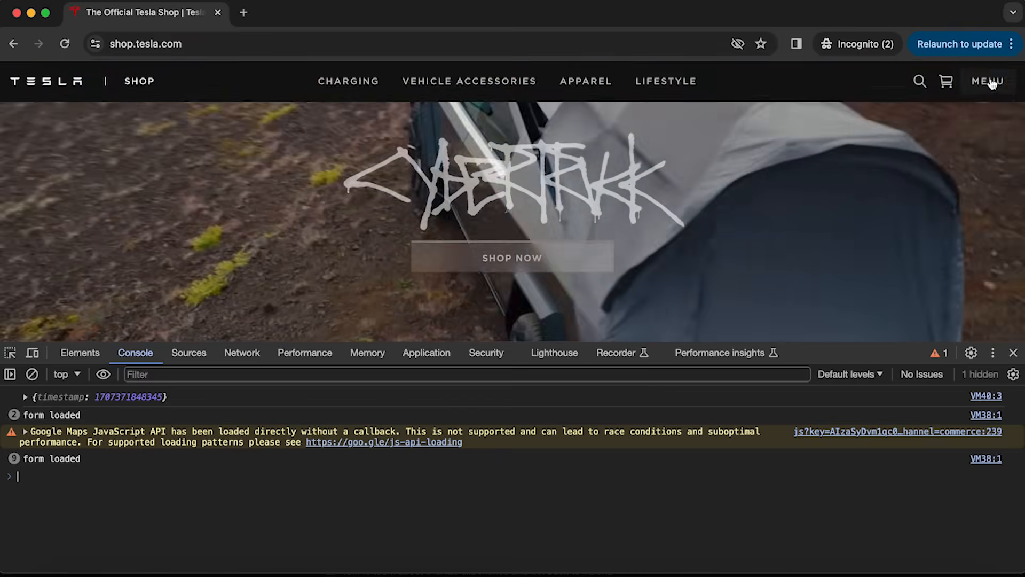
pyautogui.click(989, 82)
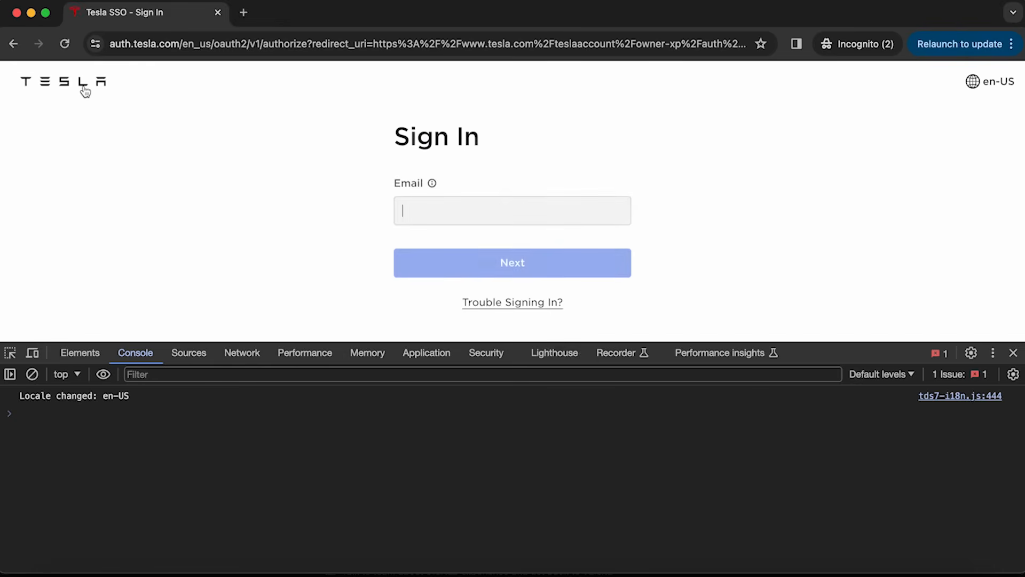
pyautogui.click(73, 81)
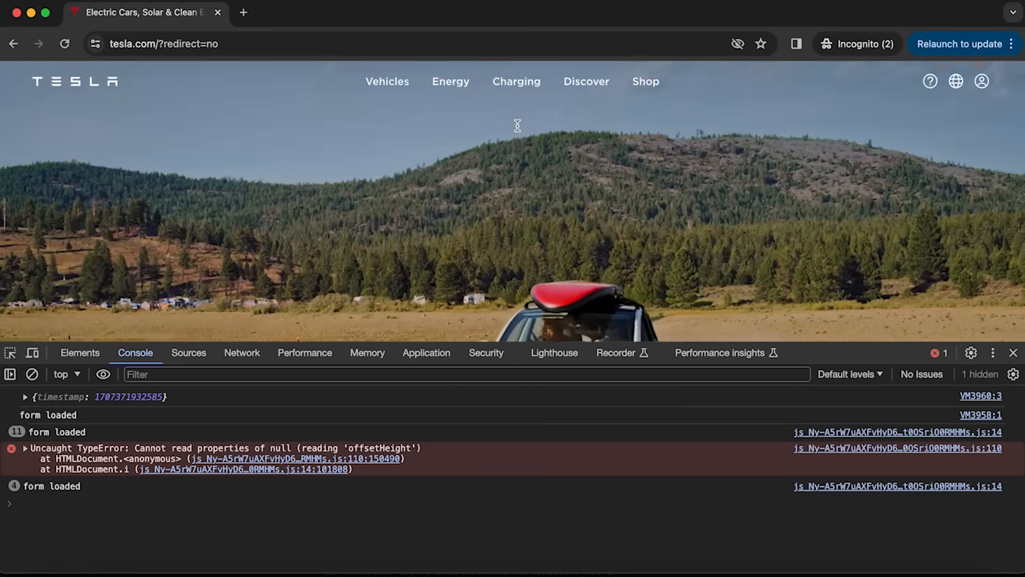
pyautogui.click(24, 448)
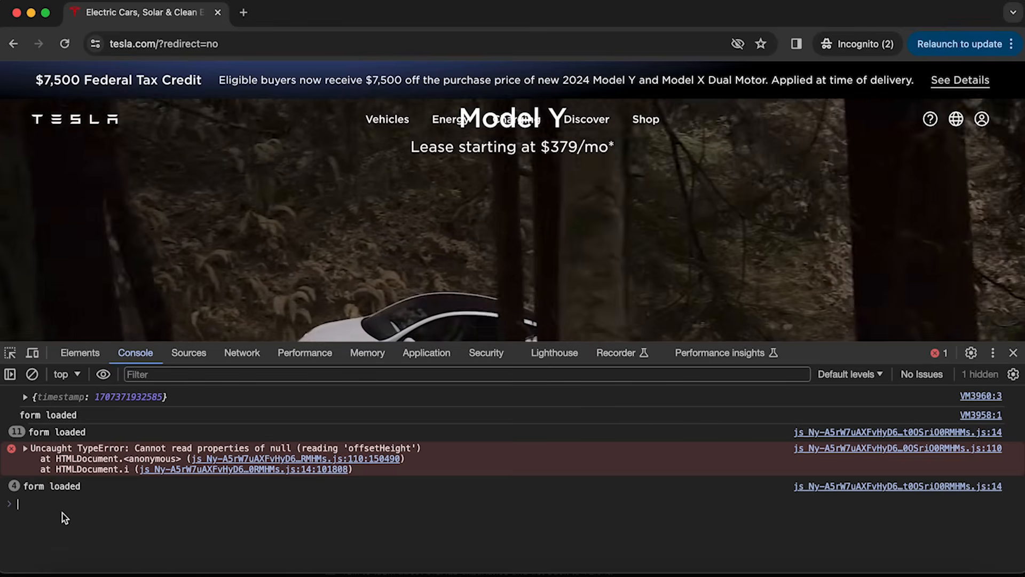
# Step: Run alert('Hey, you have been hacked!') in the Console and dismiss the popup
pyautogui.write('a')
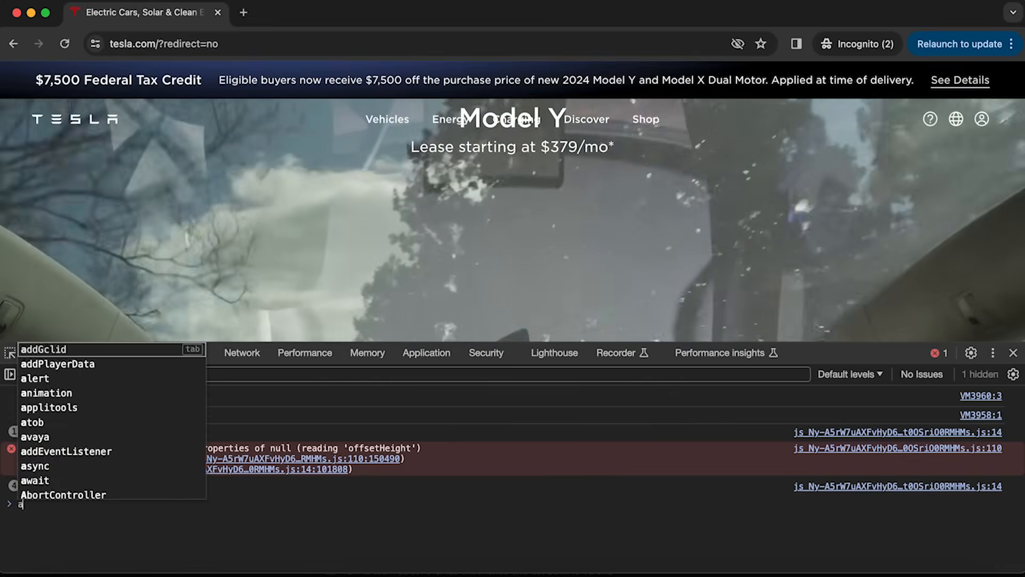
pyautogui.write("lert('")
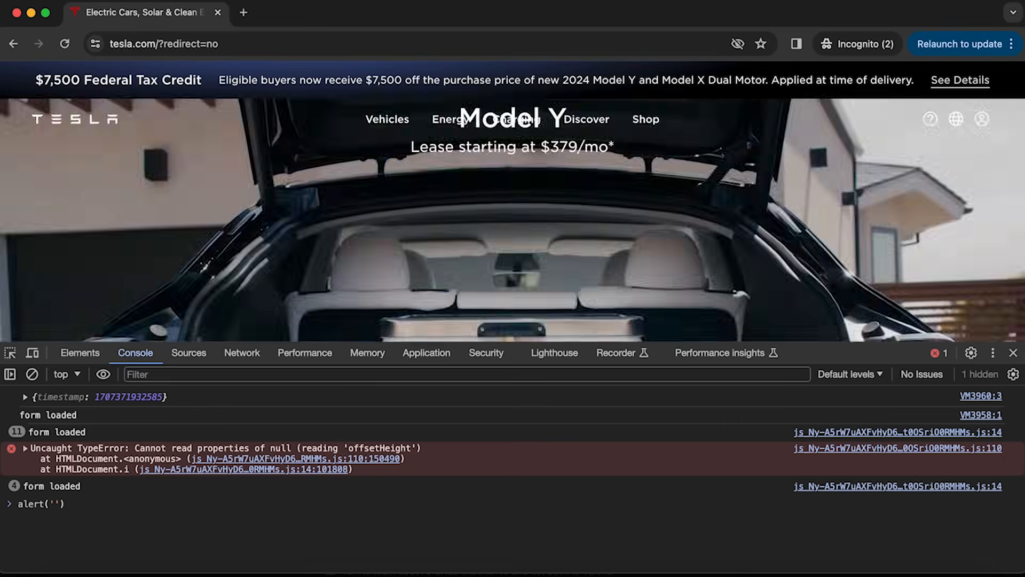
pyautogui.write('Hey')
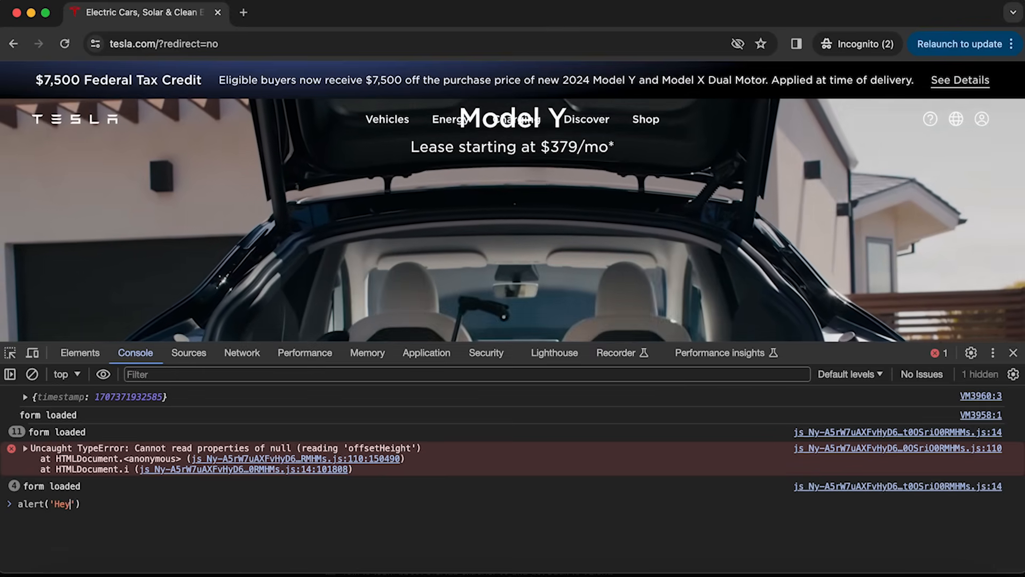
pyautogui.write(', you have be')
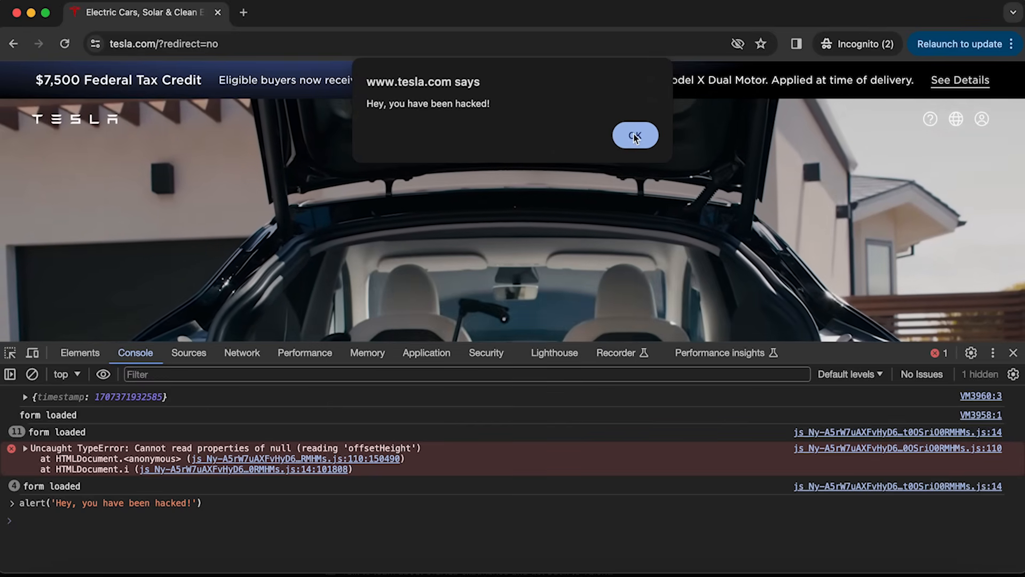
pyautogui.click(635, 135)
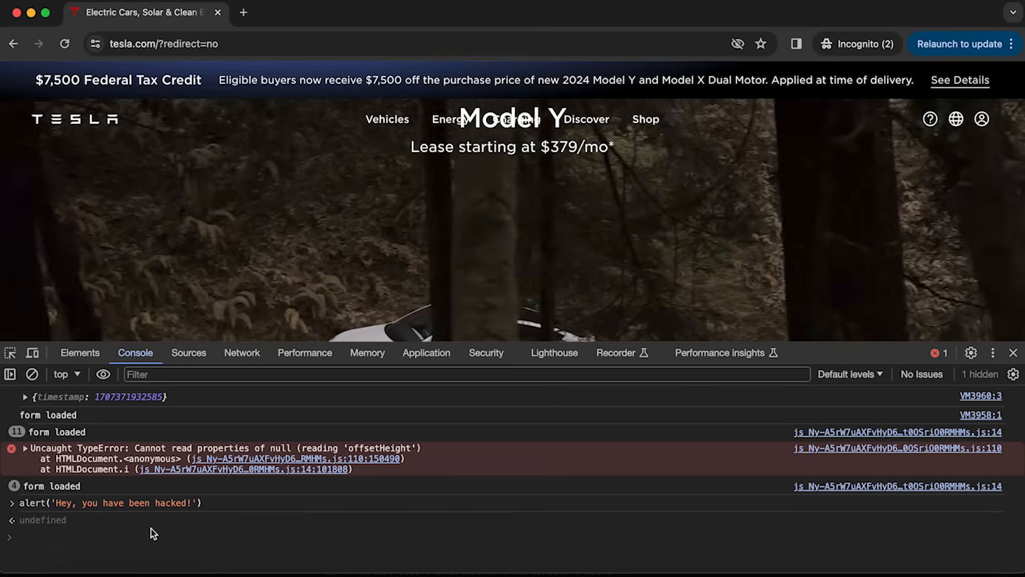